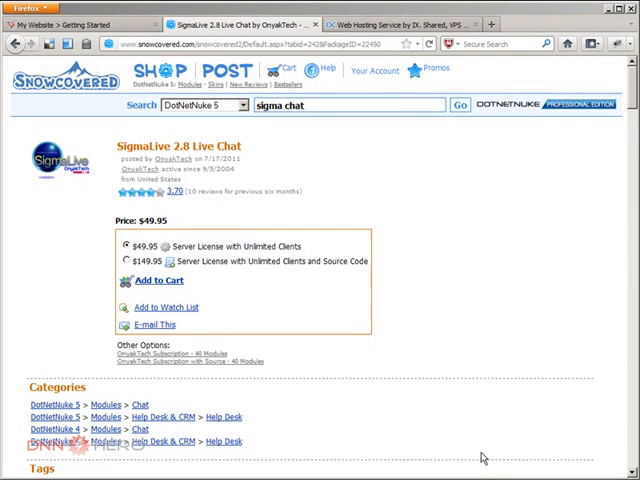
pyautogui.moveTo(462, 345)
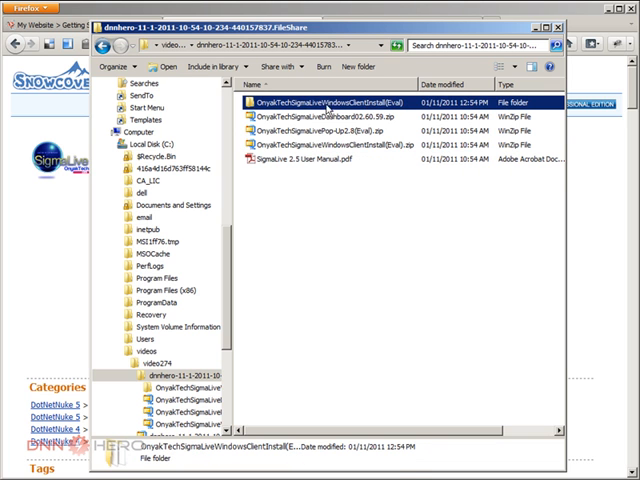
pyautogui.moveTo(330, 103)
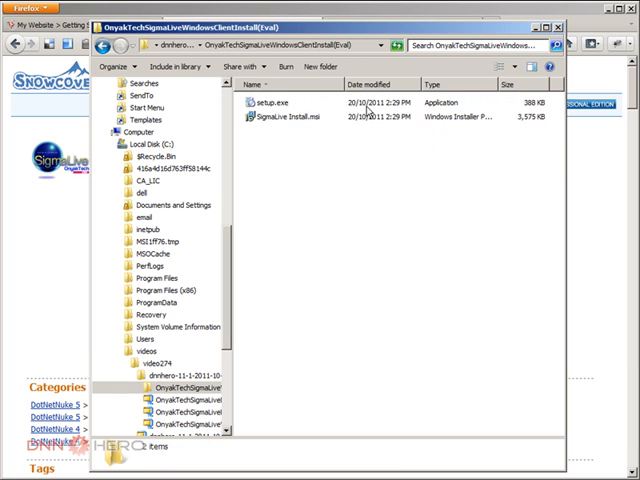
pyautogui.moveTo(293, 133)
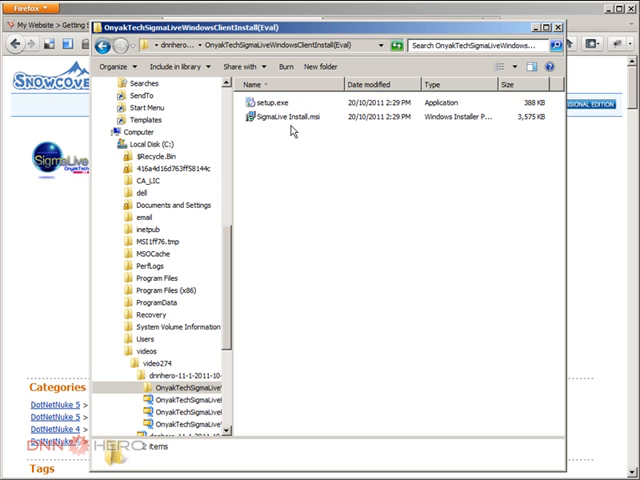
# Run the SigmaLive client setup.exe, allow it past the security warning, and install.
pyautogui.doubleClick(288, 104)
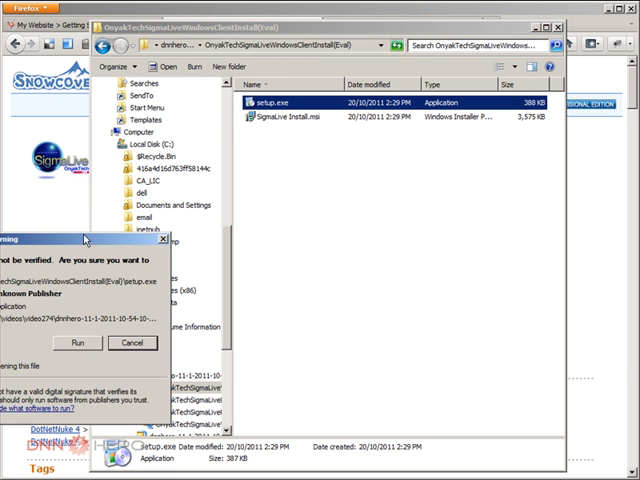
pyautogui.click(59, 343)
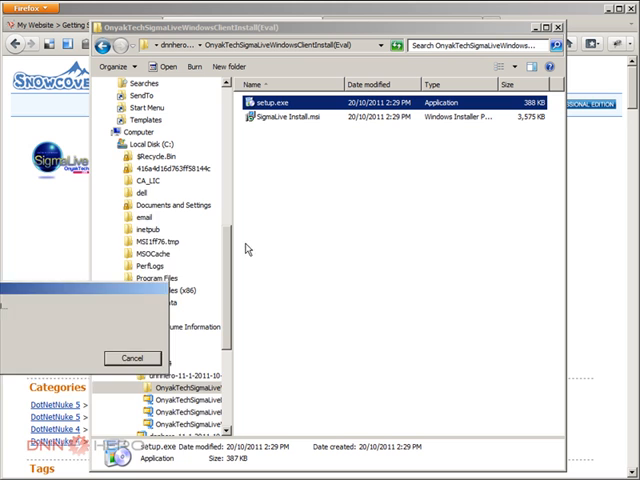
pyautogui.doubleClick(267, 104)
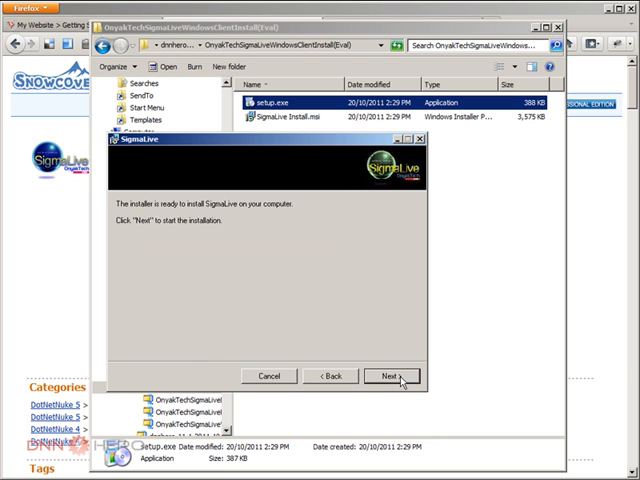
pyautogui.click(389, 375)
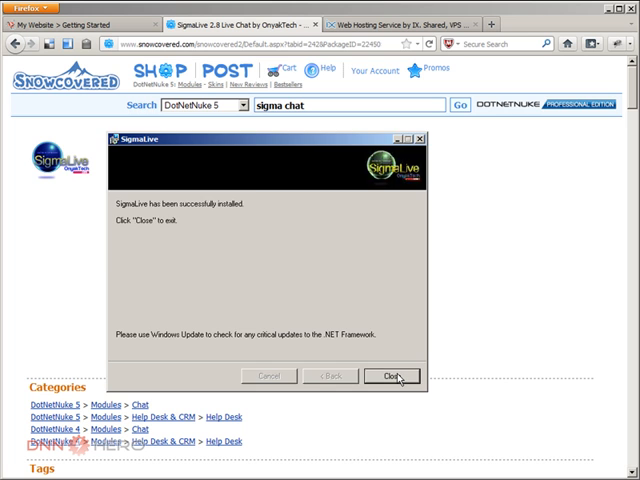
# Close the finished SigmaLive installer and return to the My Website tab in Firefox.
pyautogui.click(392, 376)
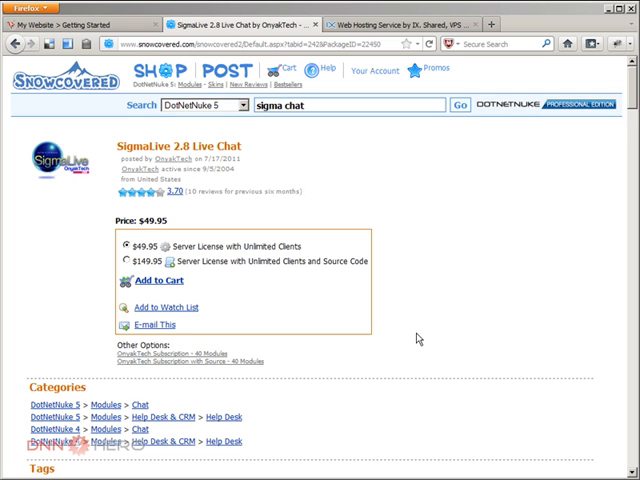
pyautogui.click(60, 24)
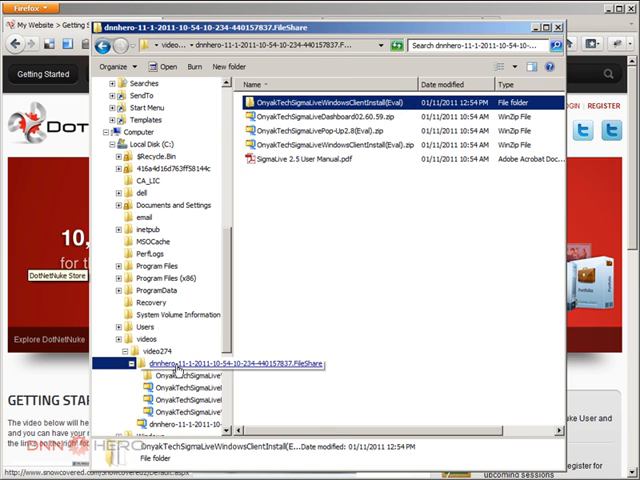
# Select OnyakTechSigmaLivePop-Up2.8(Eval).zip in the FileShare folder.
pyautogui.click(330, 142)
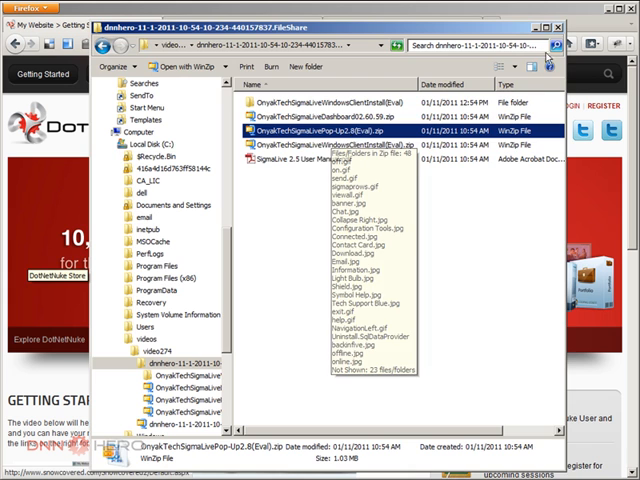
pyautogui.click(545, 16)
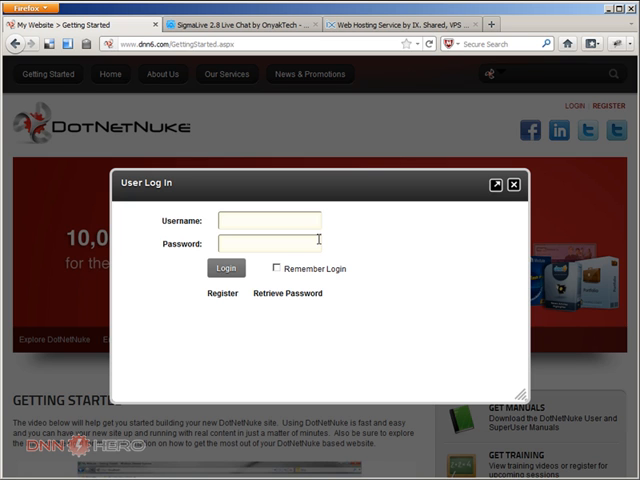
# Log in as admin and add a new page named Chat.
pyautogui.write('admin')
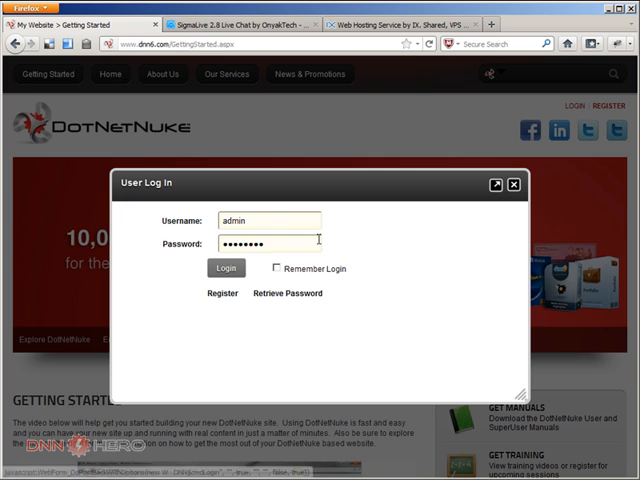
pyautogui.click(225, 268)
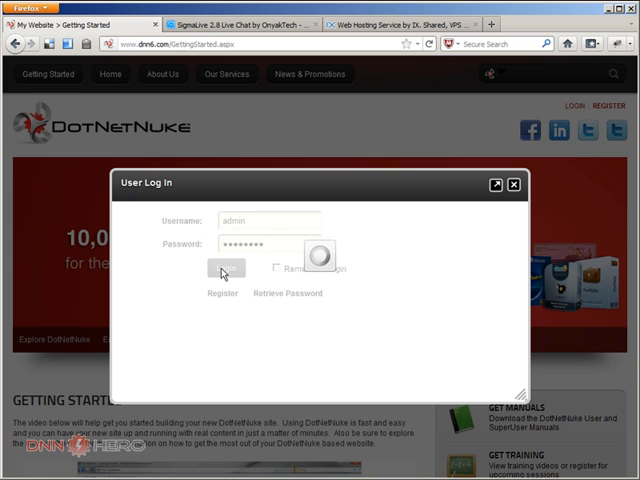
pyautogui.click(226, 271)
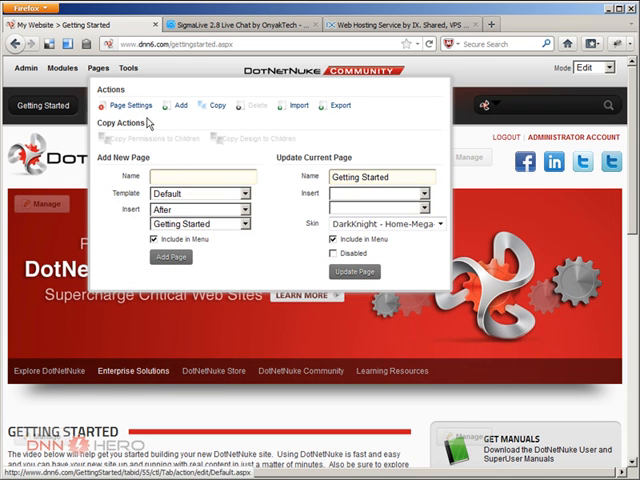
pyautogui.write('Chat')
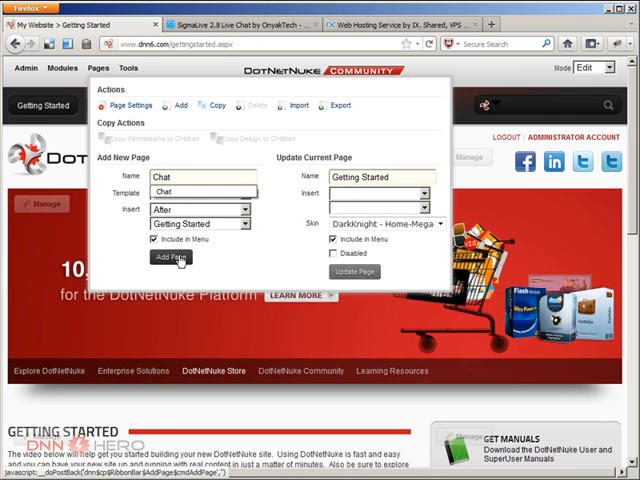
pyautogui.click(170, 258)
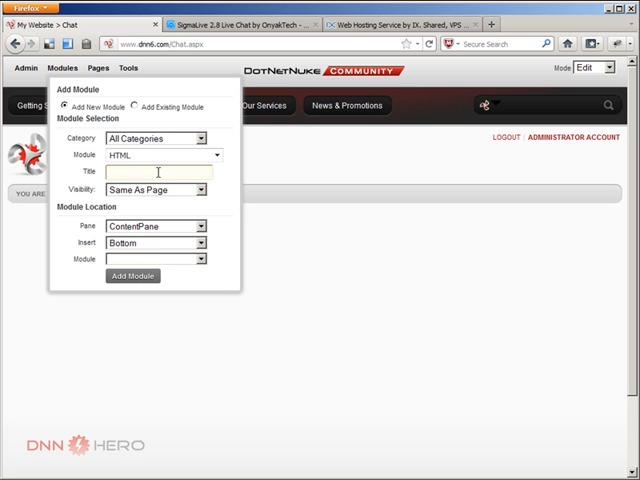
# Choose the OnyakTech.SigmaLive.PopUp module and title it 'Chat Link'.
pyautogui.click(200, 155)
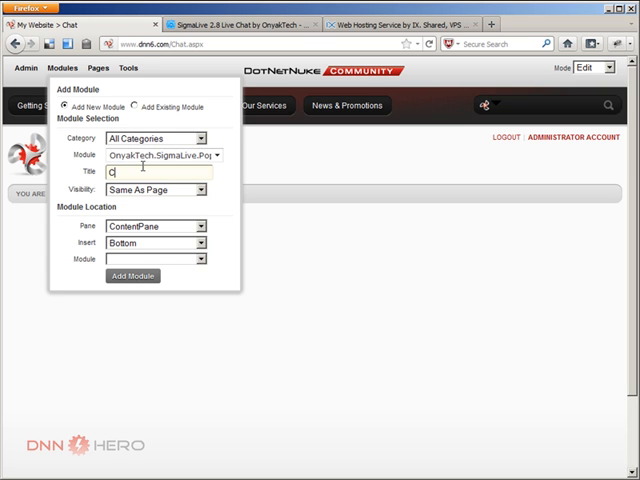
pyautogui.write('hat Lin')
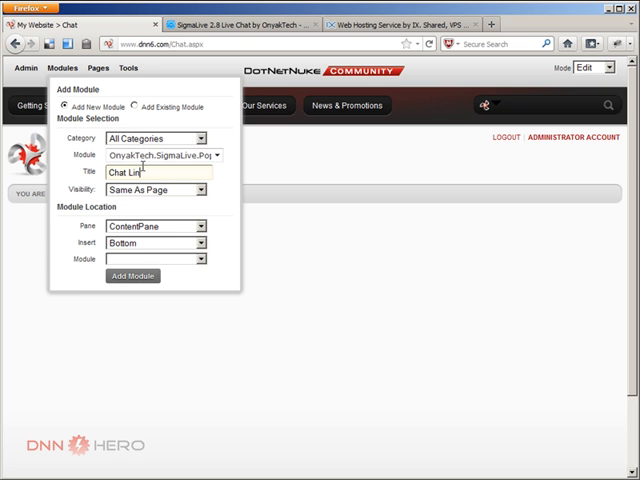
pyautogui.moveTo(132, 276)
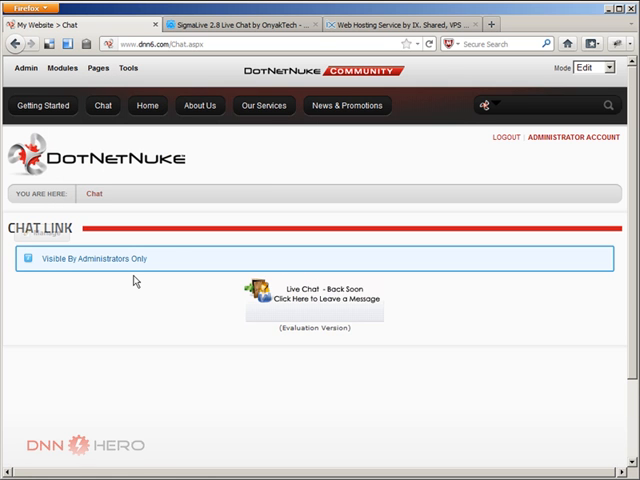
pyautogui.moveTo(295, 330)
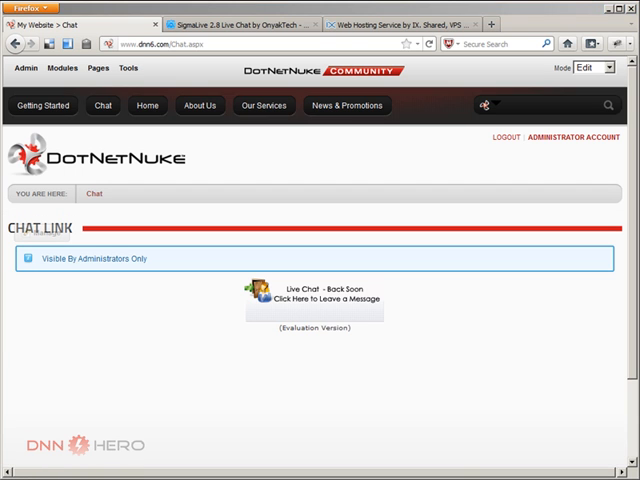
pyautogui.moveTo(197, 355)
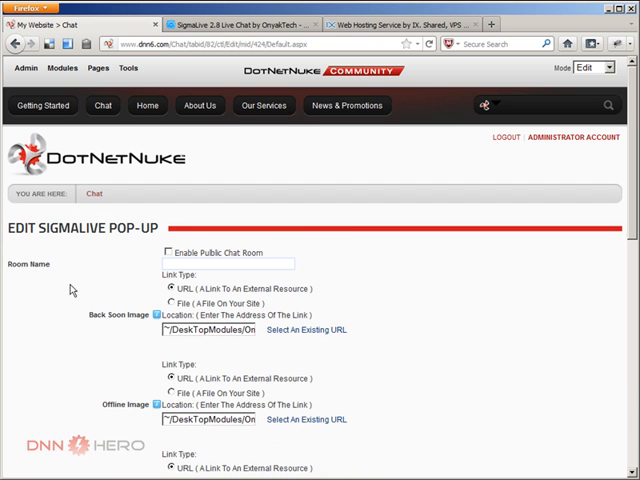
# Enter 12345 as the module's Account ID and save the settings.
pyautogui.scroll(-3)
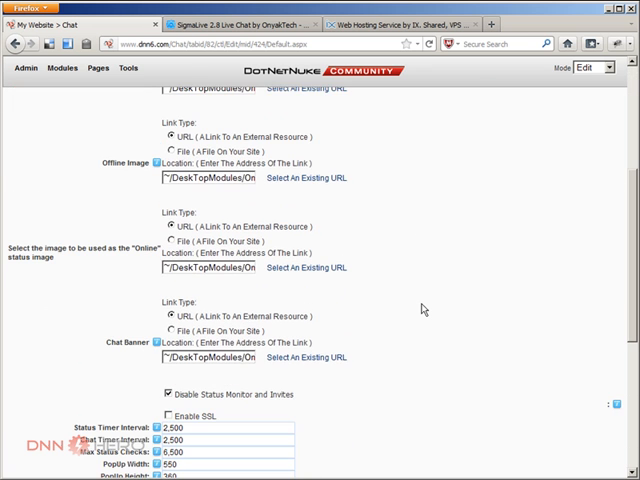
pyautogui.scroll(-3)
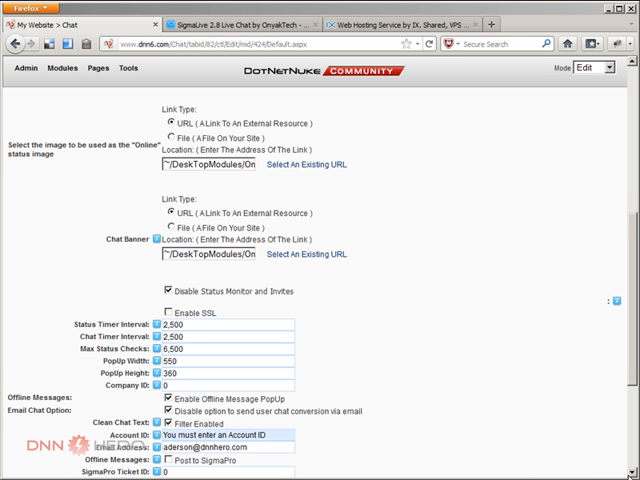
pyautogui.scroll(-3)
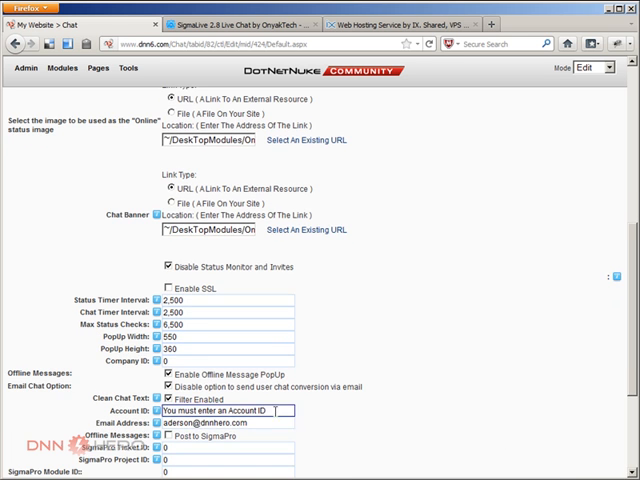
pyautogui.click(220, 410)
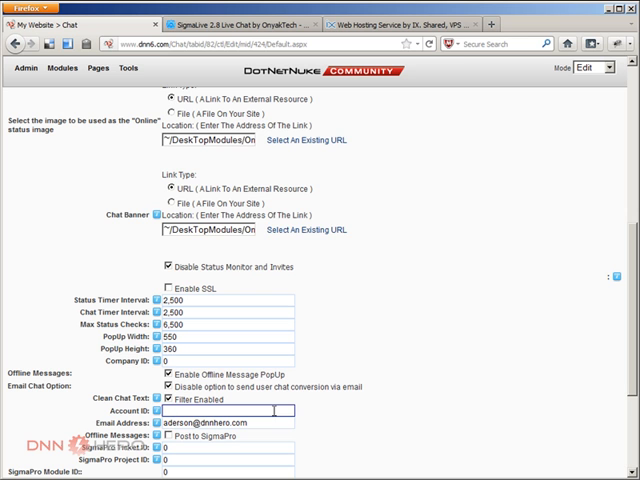
pyautogui.write('12345')
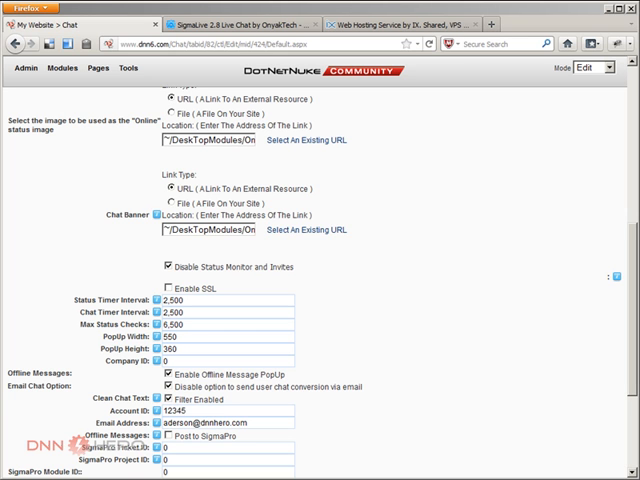
pyautogui.moveTo(613, 333)
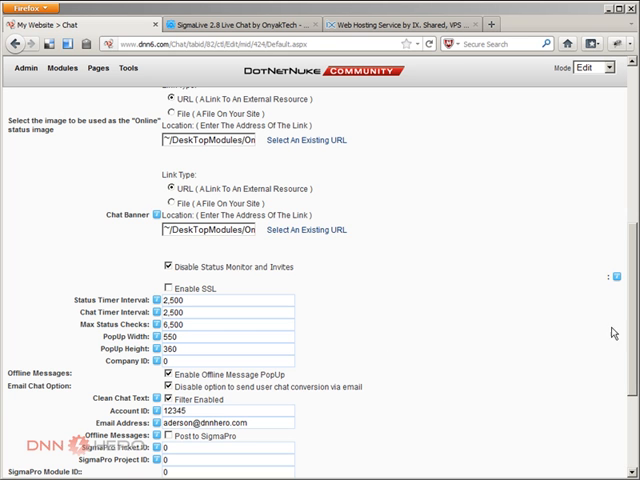
pyautogui.scroll(-3)
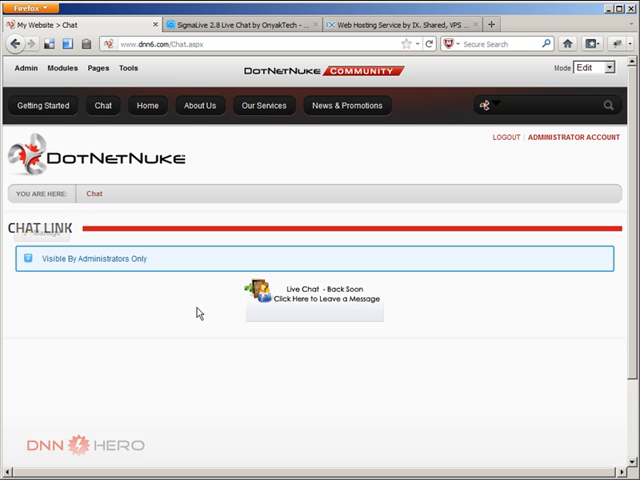
# Open Edit SigmaLive from the module's Manage menu and follow the WebService URL link.
pyautogui.click(40, 233)
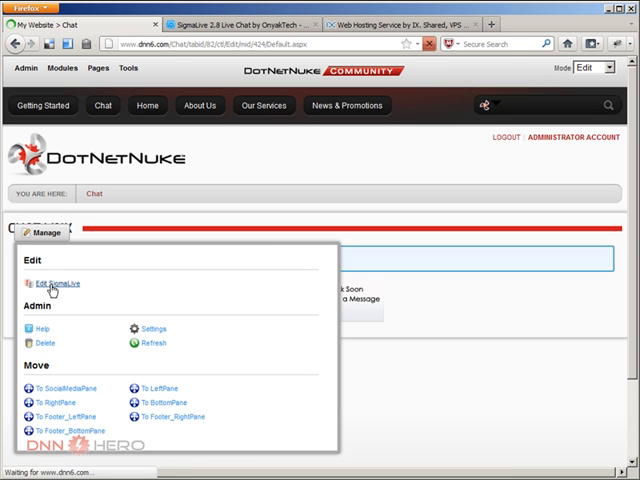
pyautogui.click(57, 283)
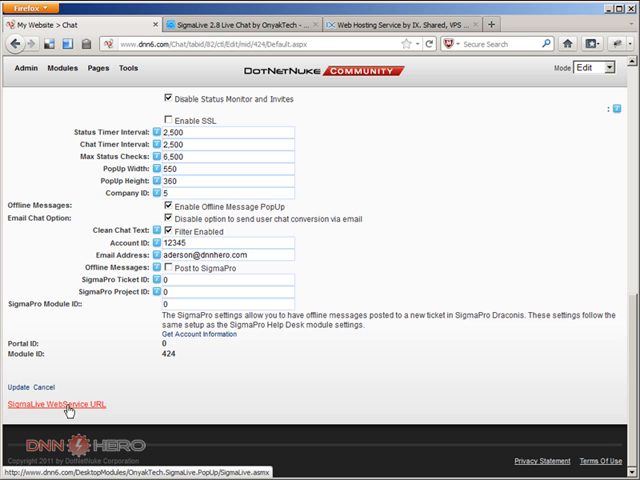
pyautogui.click(49, 405)
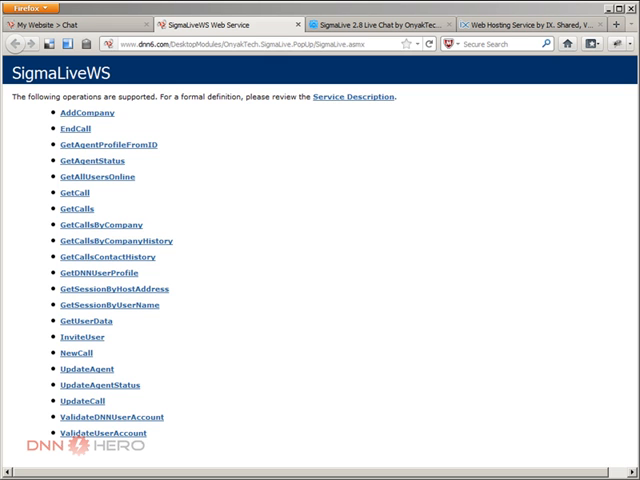
pyautogui.moveTo(365, 342)
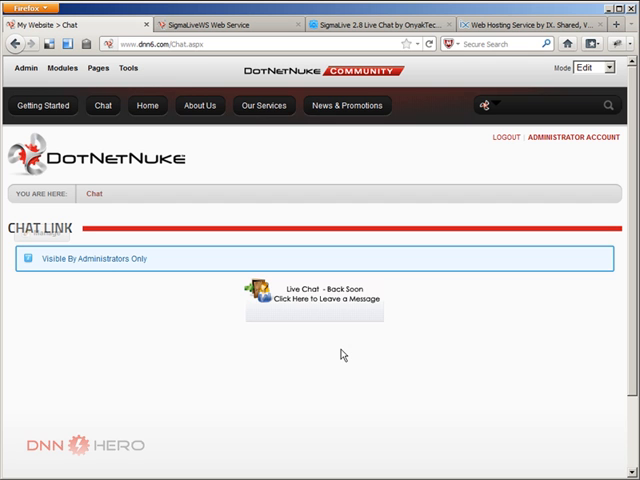
pyautogui.moveTo(33, 78)
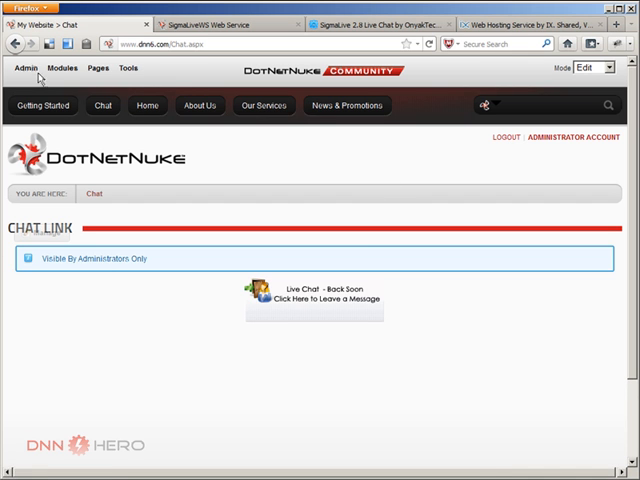
# Go to Admin > User Accounts and start Add New User.
pyautogui.click(25, 68)
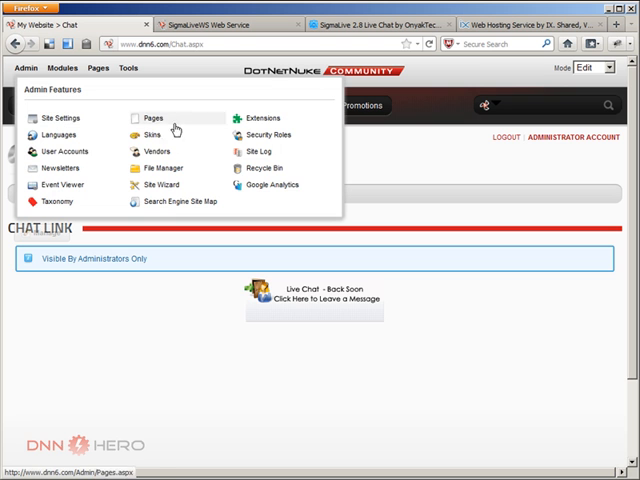
pyautogui.click(77, 150)
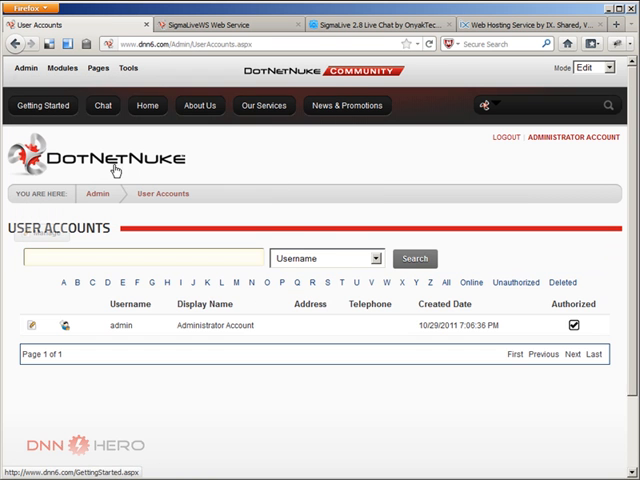
pyautogui.click(44, 234)
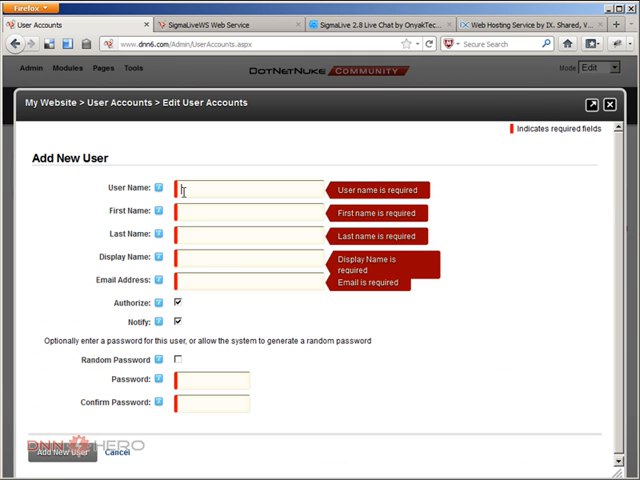
pyautogui.write('john')
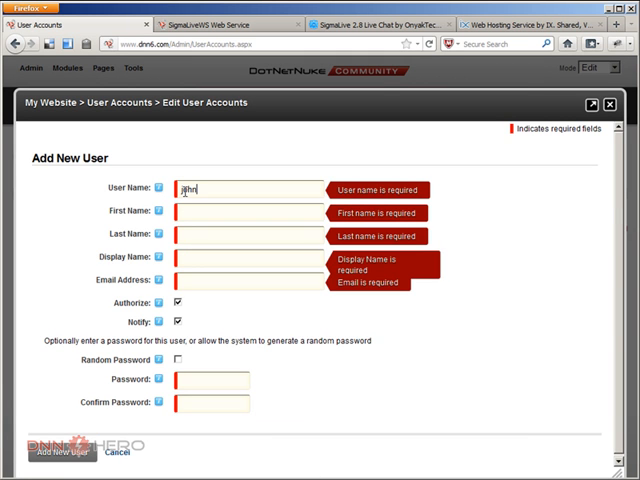
pyautogui.write('John')
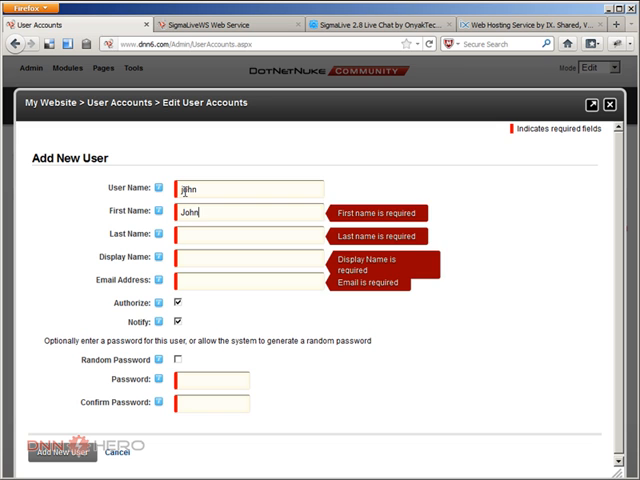
pyautogui.write('Smith')
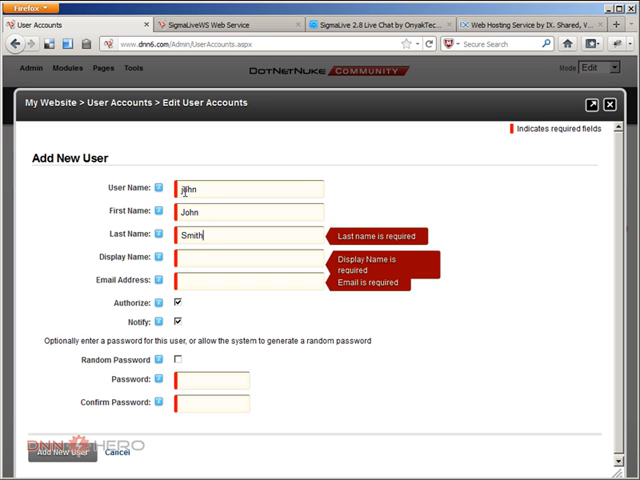
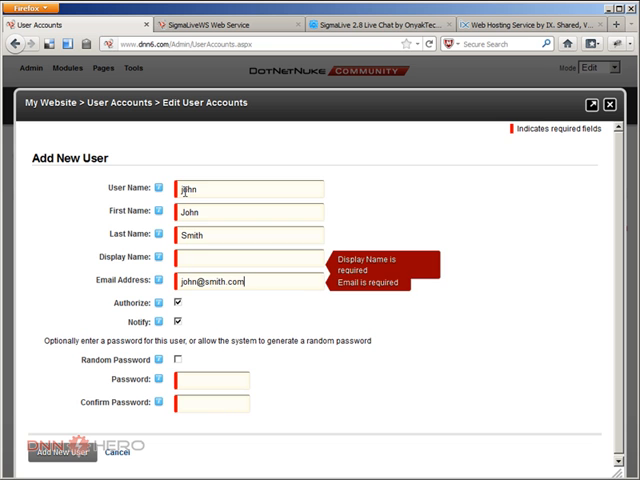
pyautogui.write('JHohn')
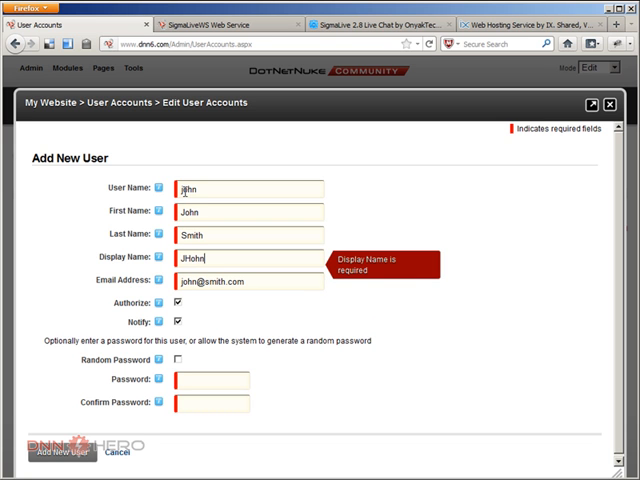
pyautogui.write('John')
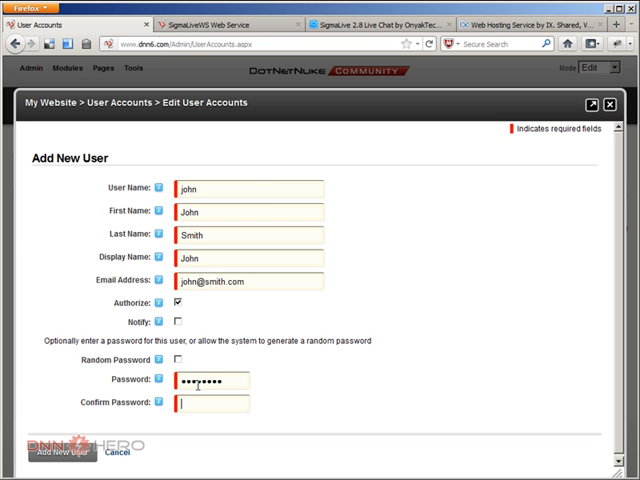
pyautogui.write('••••••••')
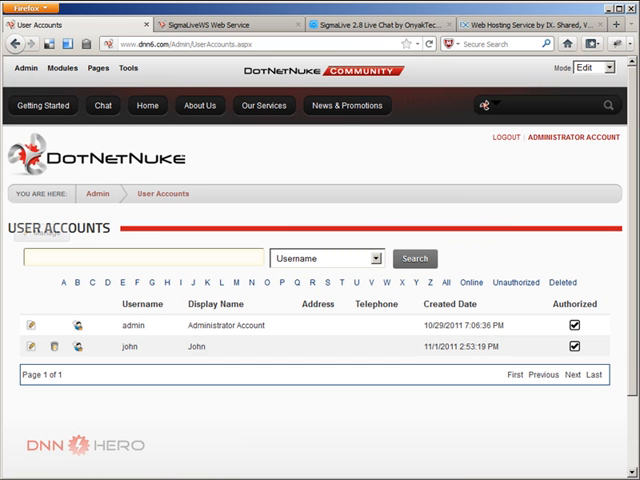
pyautogui.moveTo(231, 357)
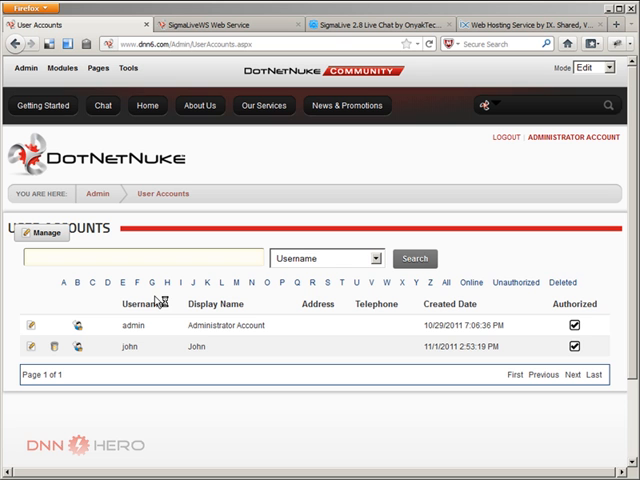
pyautogui.moveTo(178, 293)
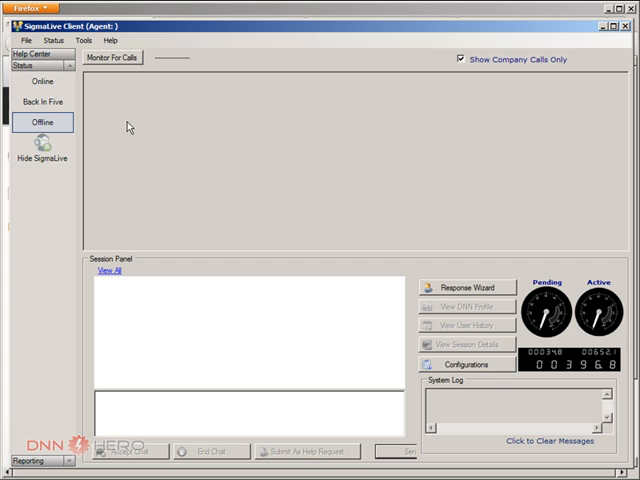
# Open File > Settings in the SigmaLive Client.
pyautogui.click(14, 40)
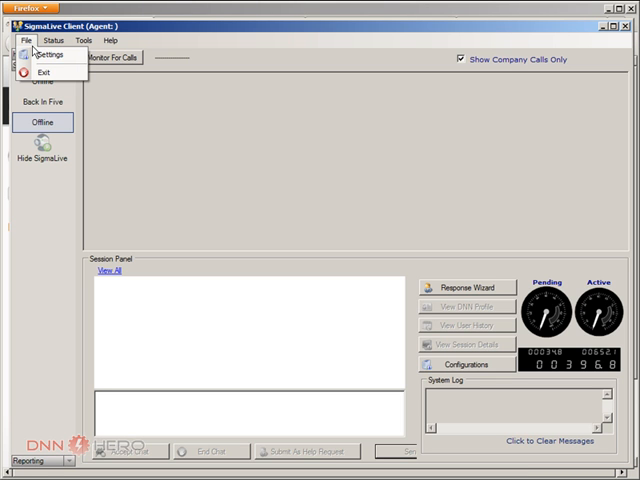
pyautogui.click(39, 55)
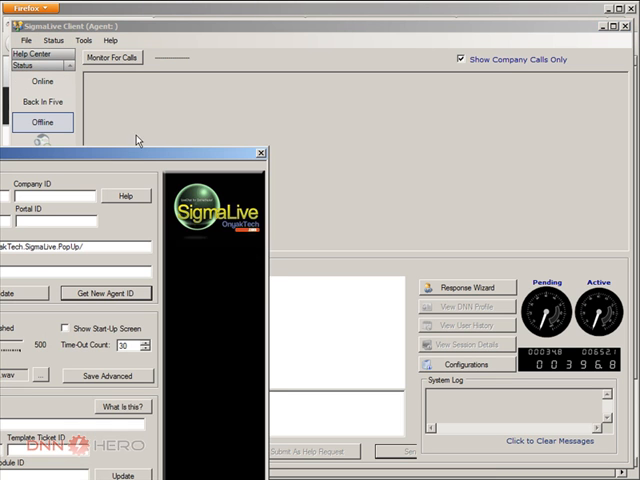